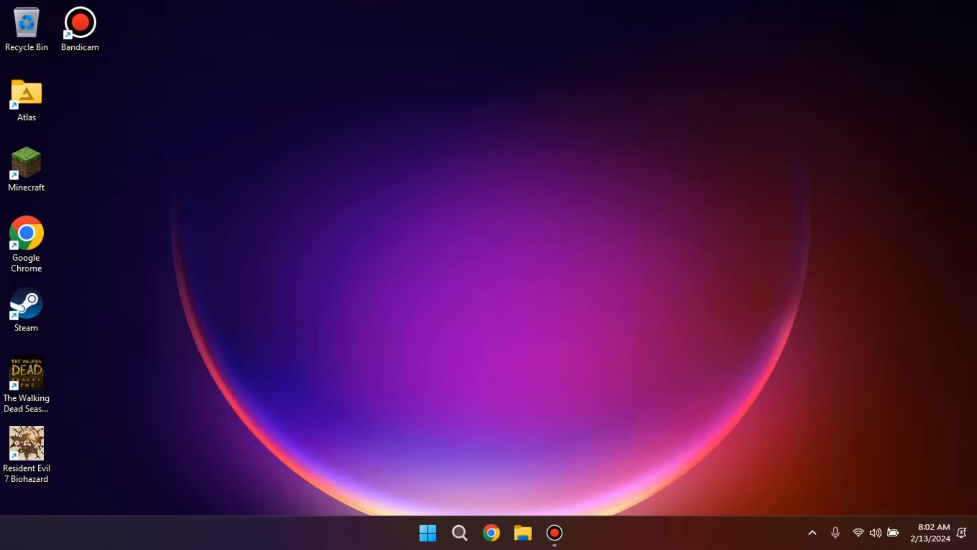
- Launch Resident Evil 7 Biohazard from its desktop shortcut; it fails with a D3D12CreateDeviceFailed error
{"action": "left_click", "coordinate": [26, 444]}
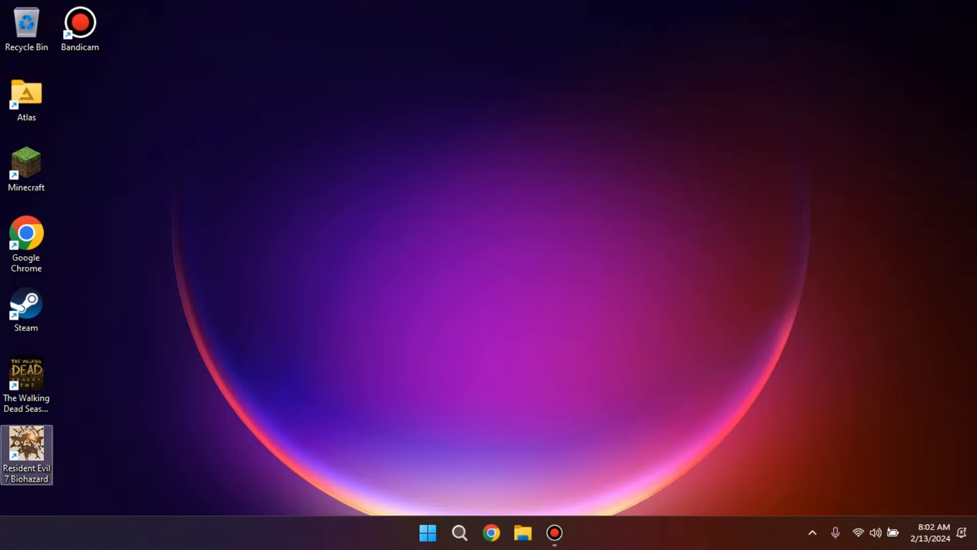
{"action": "double_click", "coordinate": [26, 454]}
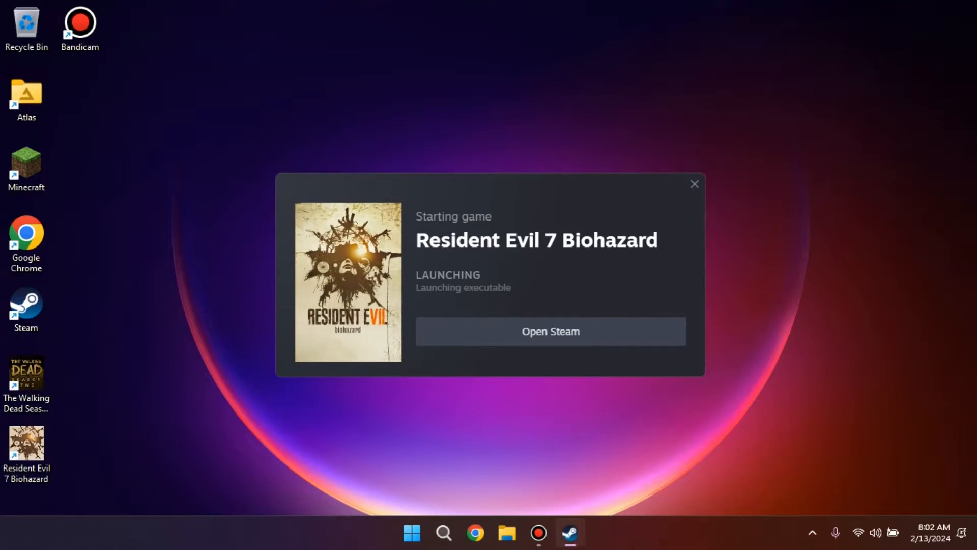
{"action": "left_click", "coordinate": [693, 184]}
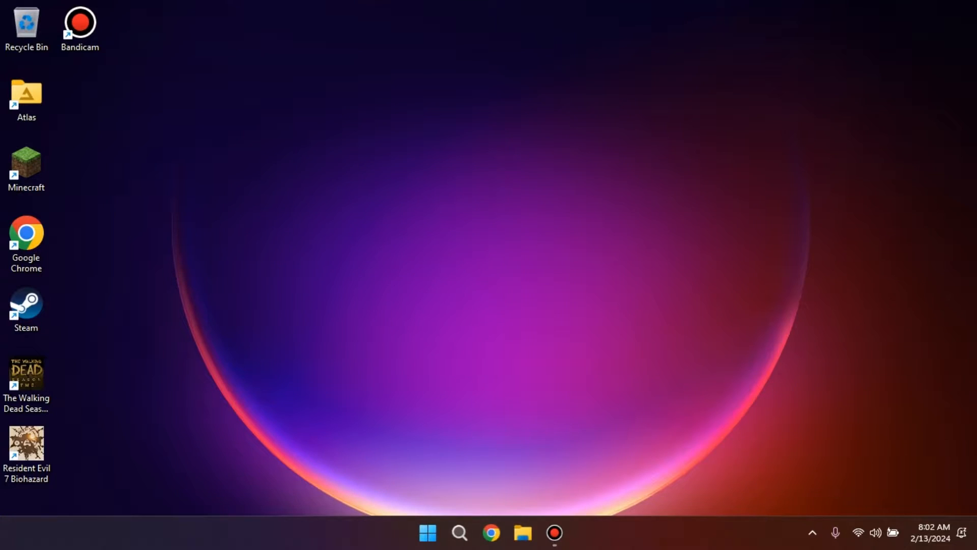
{"action": "double_click", "coordinate": [27, 443]}
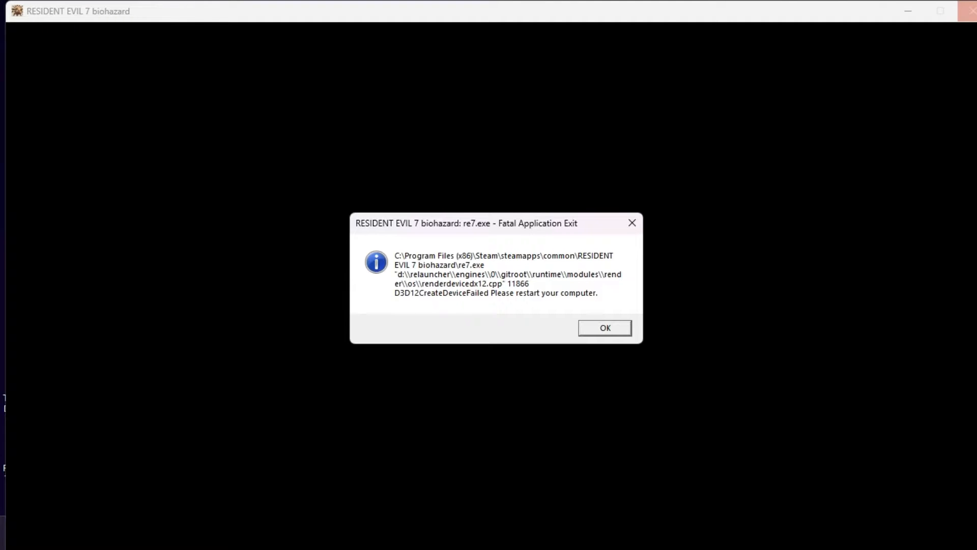
- Dismiss the Fatal Application Exit dialog and start Steam again
{"action": "left_click", "coordinate": [604, 328]}
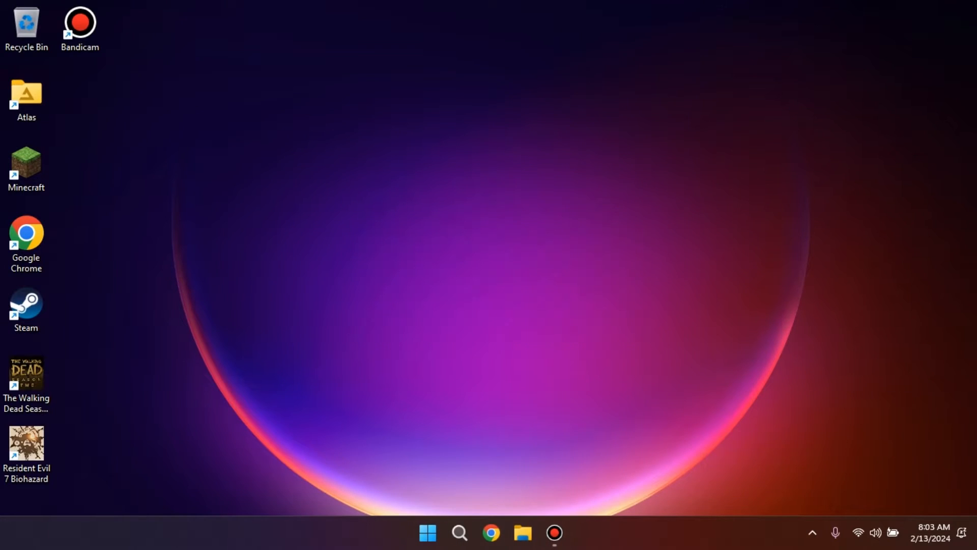
{"action": "left_click", "coordinate": [813, 533]}
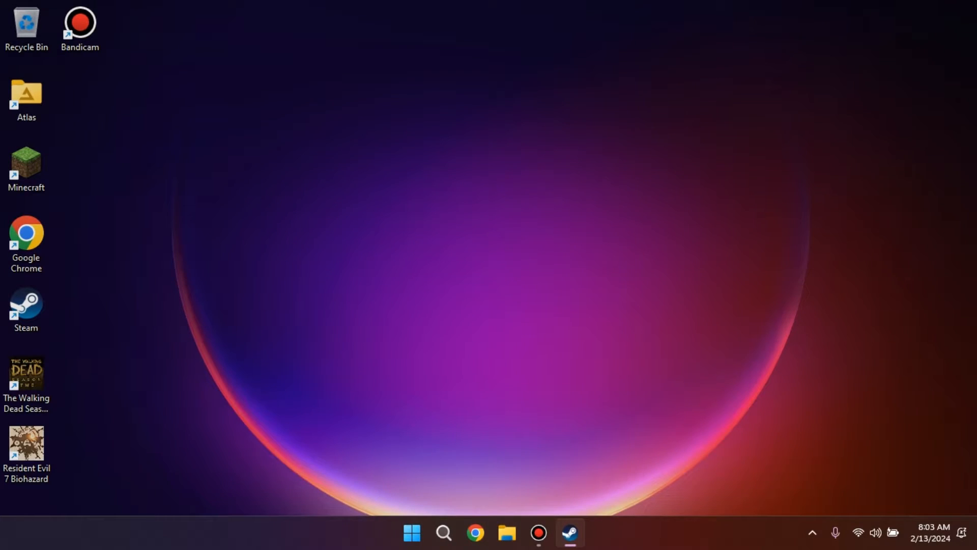
- In the Steam Library, select Resident Evil 7 Biohazard and bring up its Properties
{"action": "left_click", "coordinate": [568, 532]}
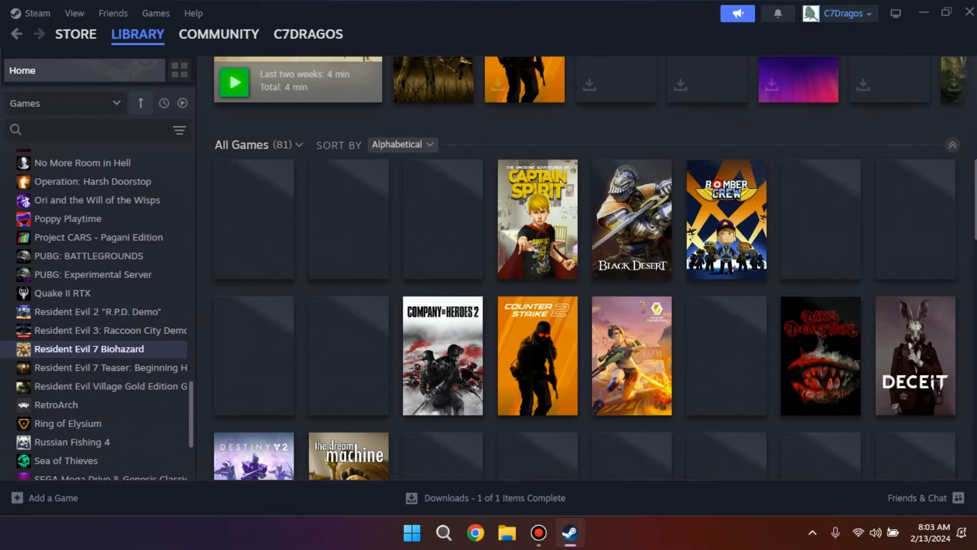
{"action": "left_click", "coordinate": [90, 349]}
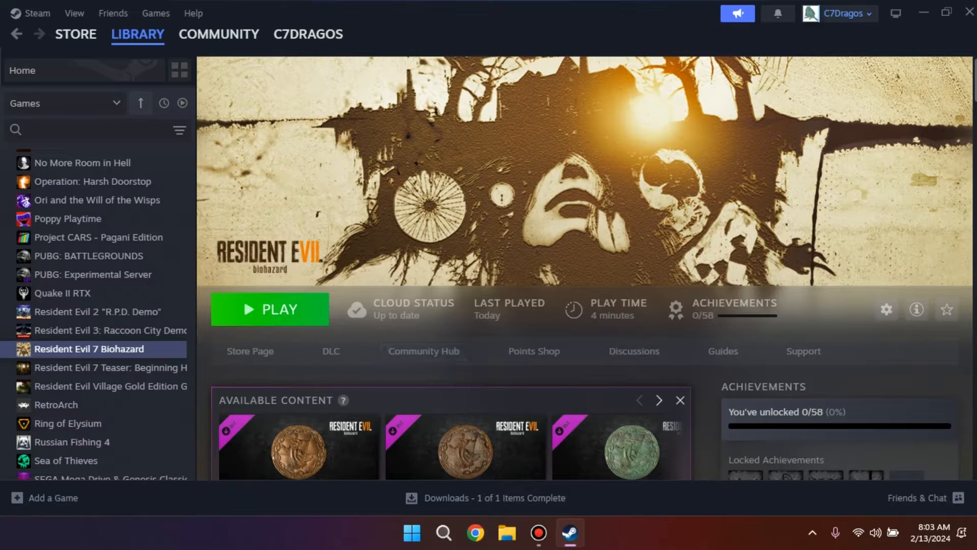
{"action": "right_click", "coordinate": [90, 348]}
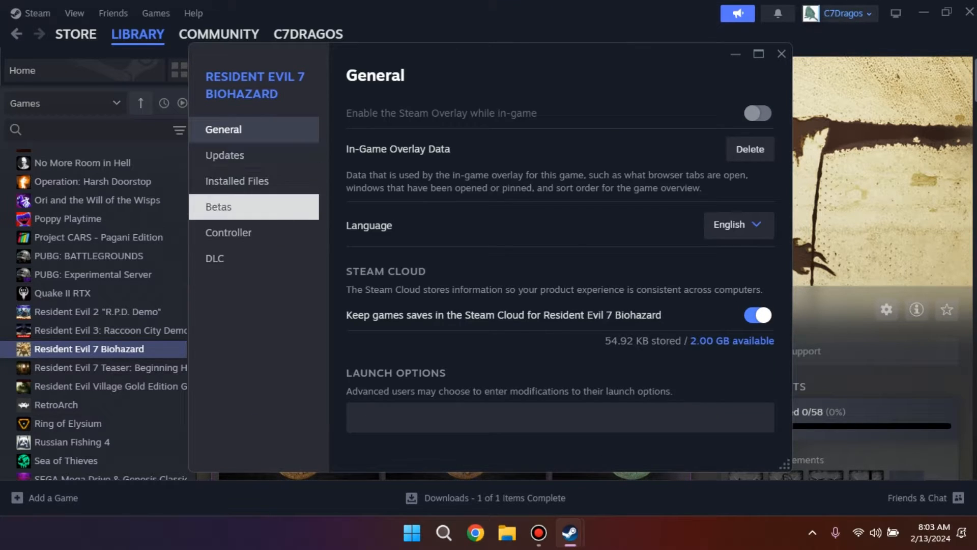
- Under Betas, set Beta Participation to dx11_non-rt so the update begins downloading
{"action": "left_click", "coordinate": [219, 206]}
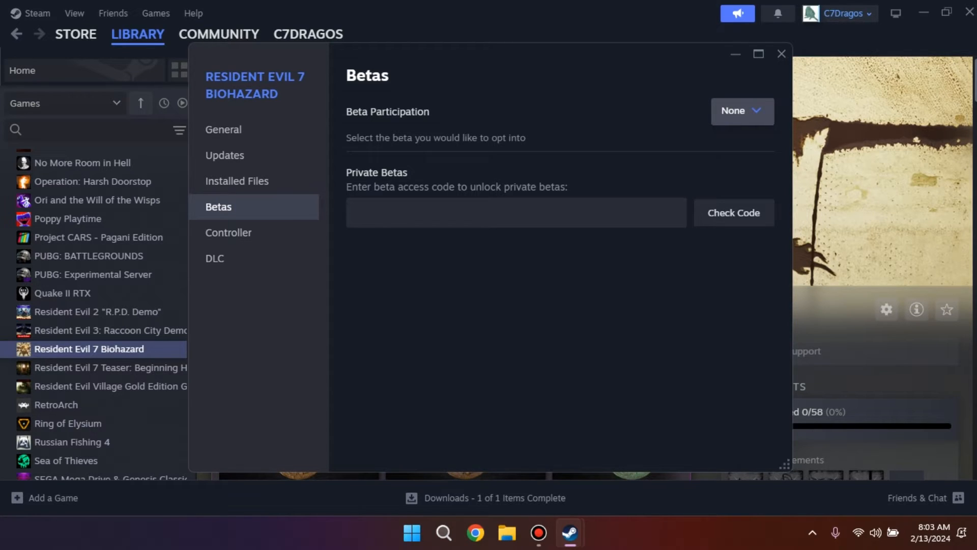
{"action": "left_click", "coordinate": [741, 111]}
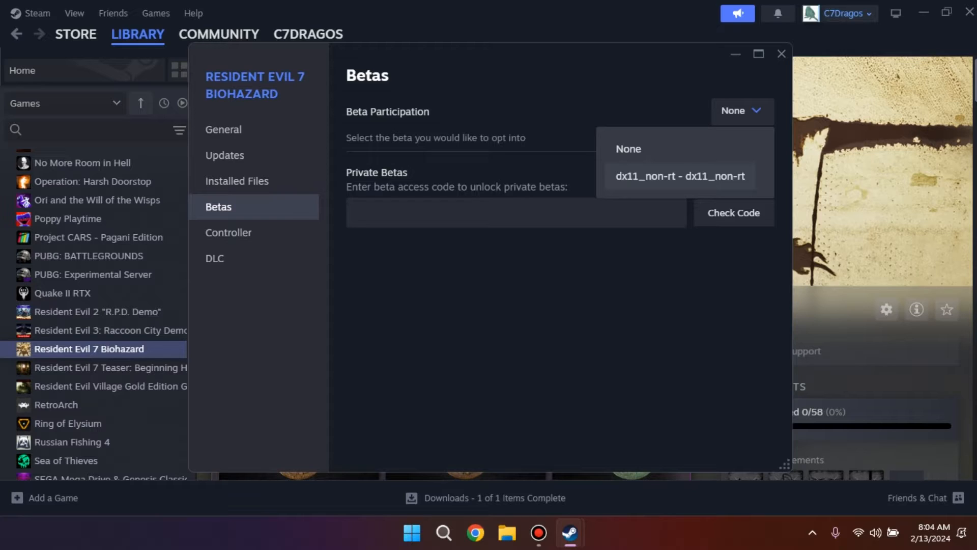
{"action": "left_click", "coordinate": [681, 176]}
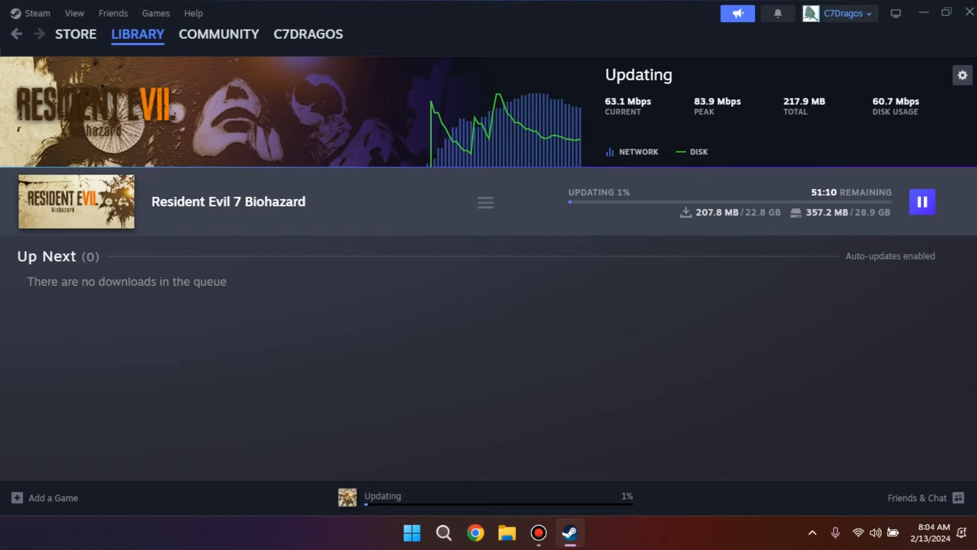
- Close Steam once the beta update has finished, returning to the desktop
{"action": "left_click", "coordinate": [138, 35]}
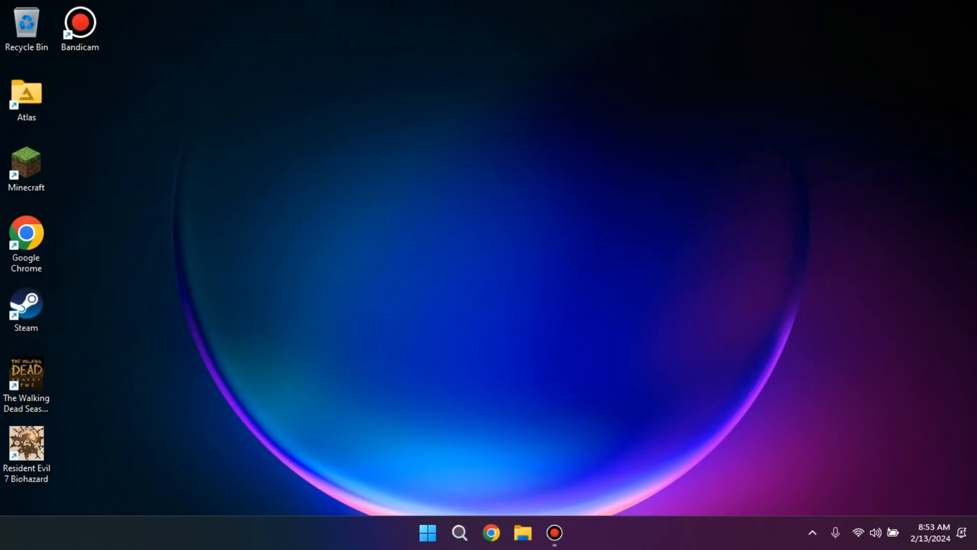
- Launch Resident Evil 7 Biohazard from its desktop shortcut; it now reaches the save-data prompt
{"action": "left_click", "coordinate": [26, 446]}
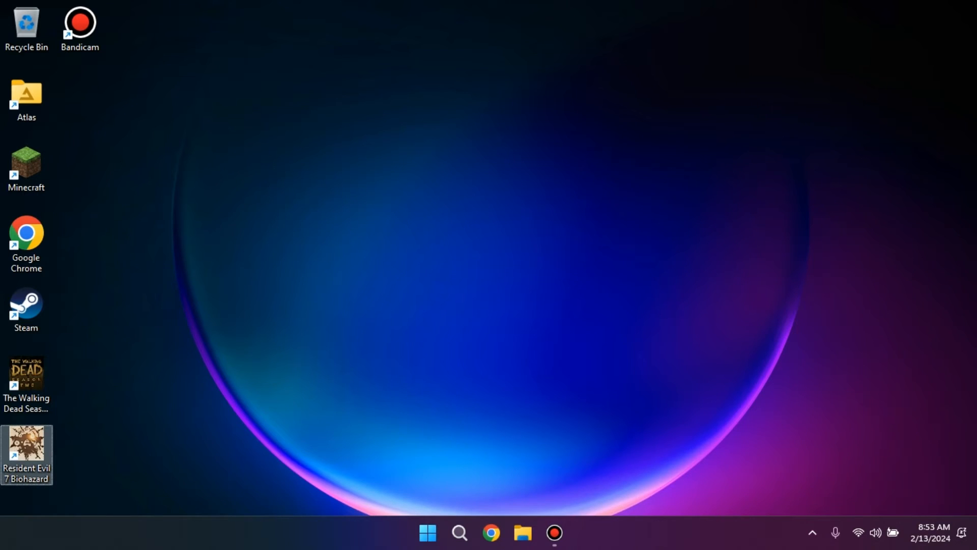
{"action": "double_click", "coordinate": [26, 454]}
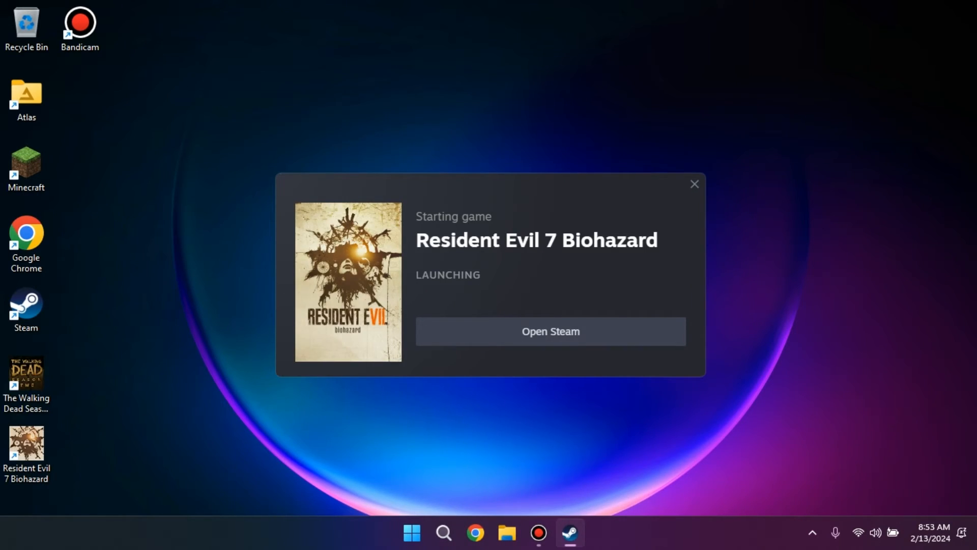
{"action": "left_click", "coordinate": [693, 185]}
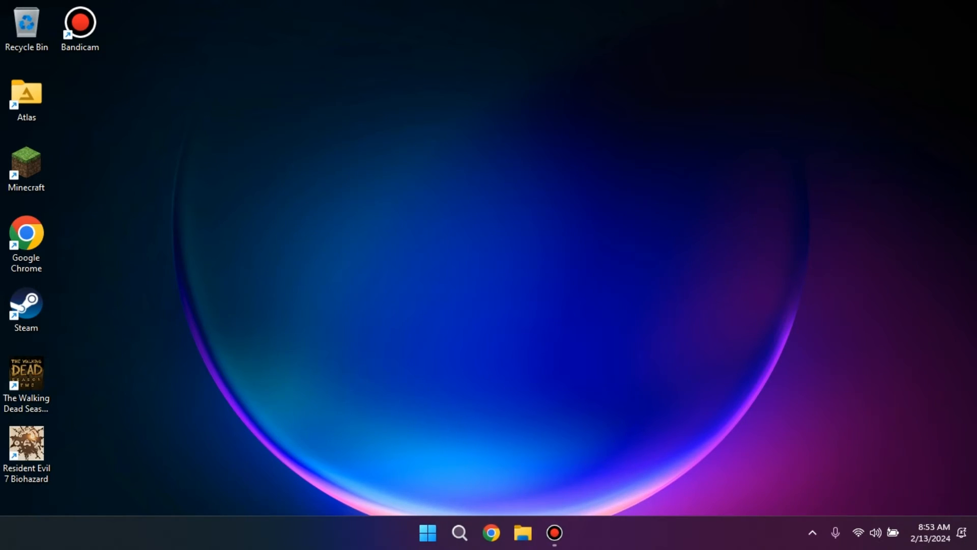
{"action": "double_click", "coordinate": [26, 444]}
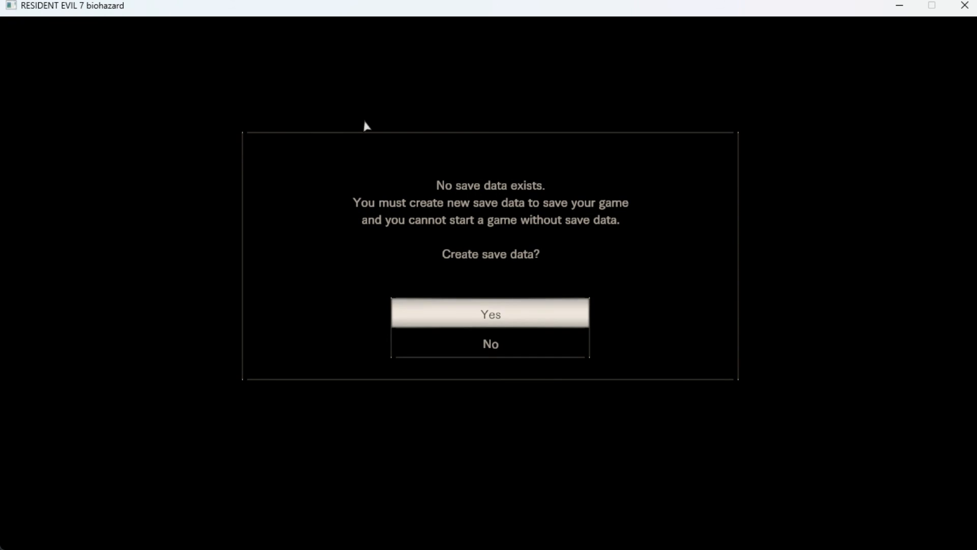
- Choose Yes to create save data and accept English on the Language screen
{"action": "left_click", "coordinate": [491, 313]}
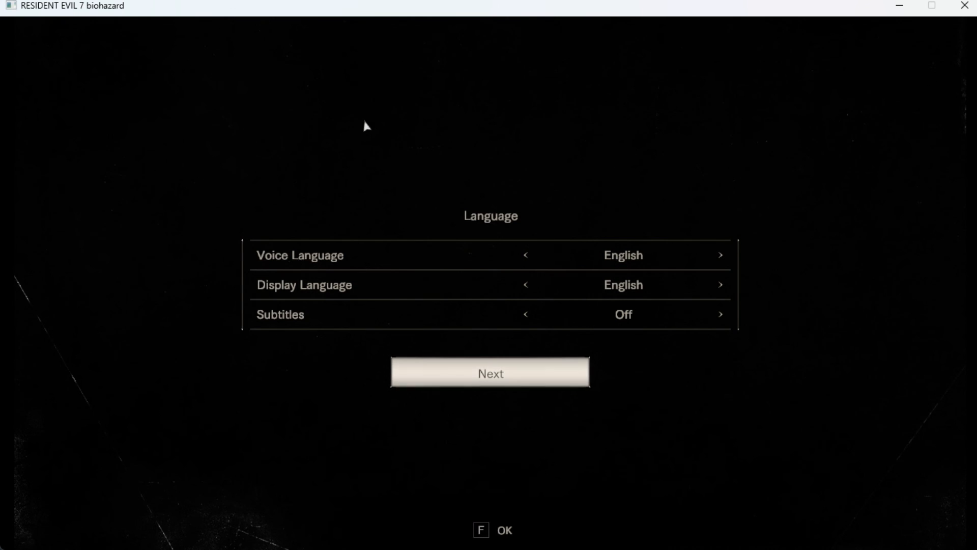
{"action": "left_click", "coordinate": [490, 372]}
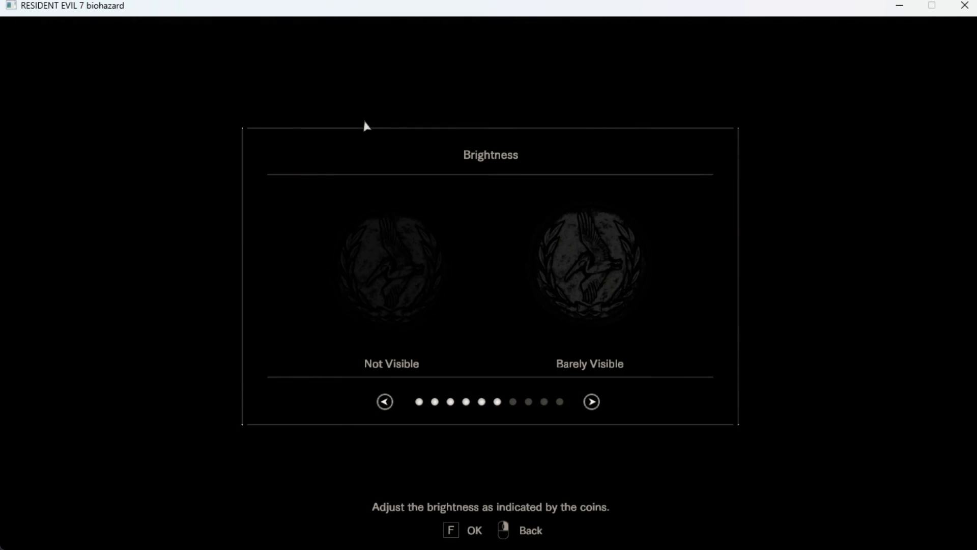